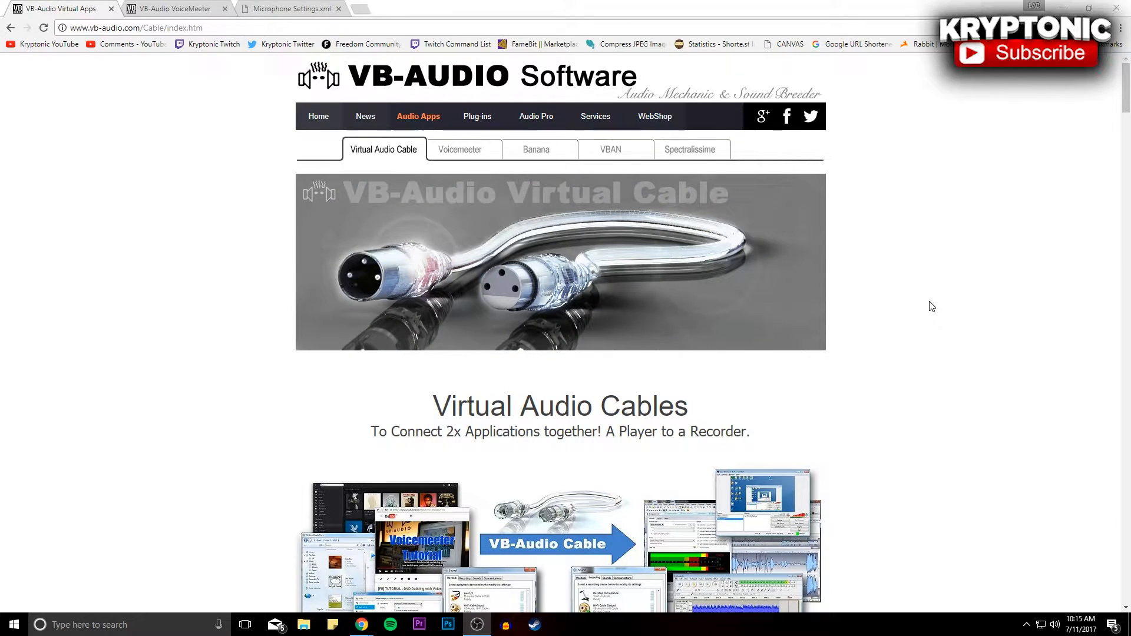
pyautogui.moveTo(899, 315)
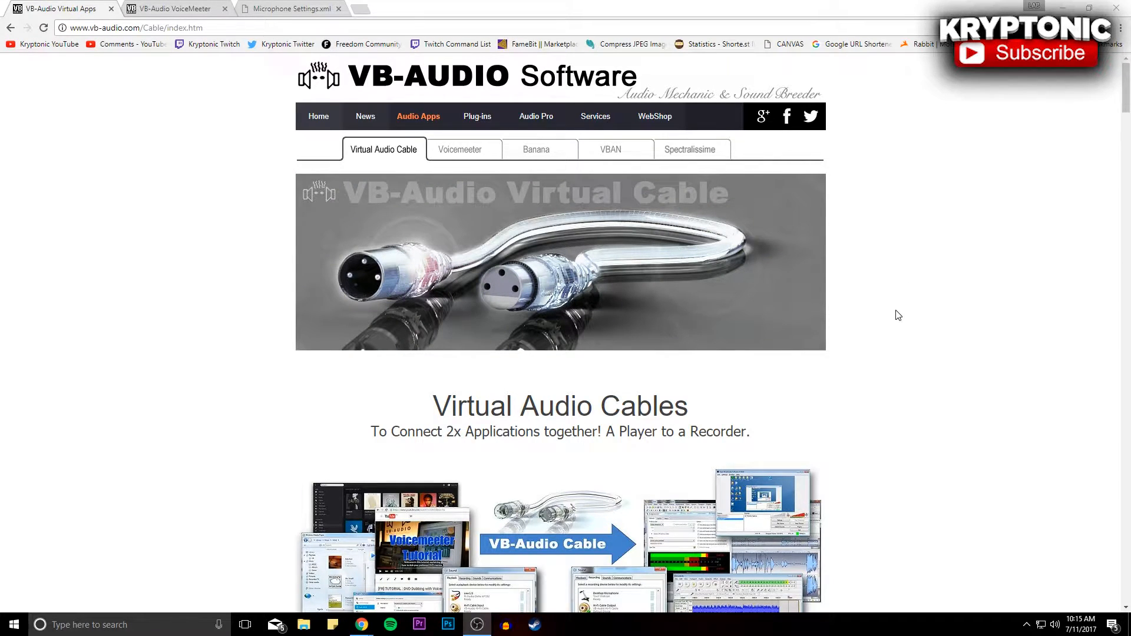
# Step: Scroll the Virtual Audio Cable page down to the VB-CABLE driver download section
pyautogui.scroll(-3)
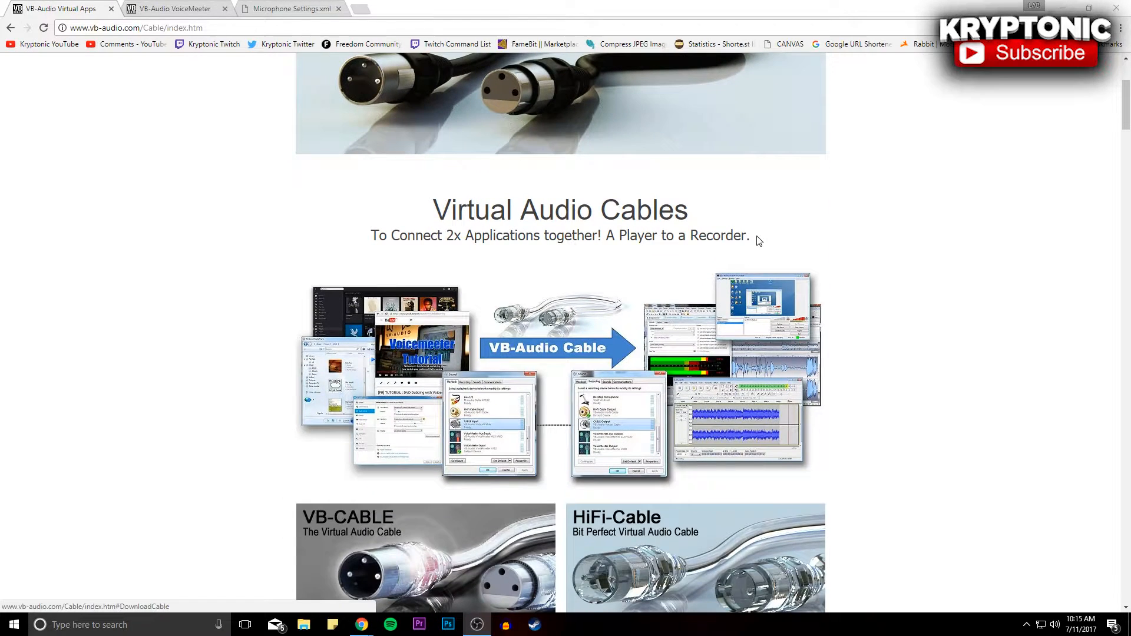
pyautogui.scroll(-3)
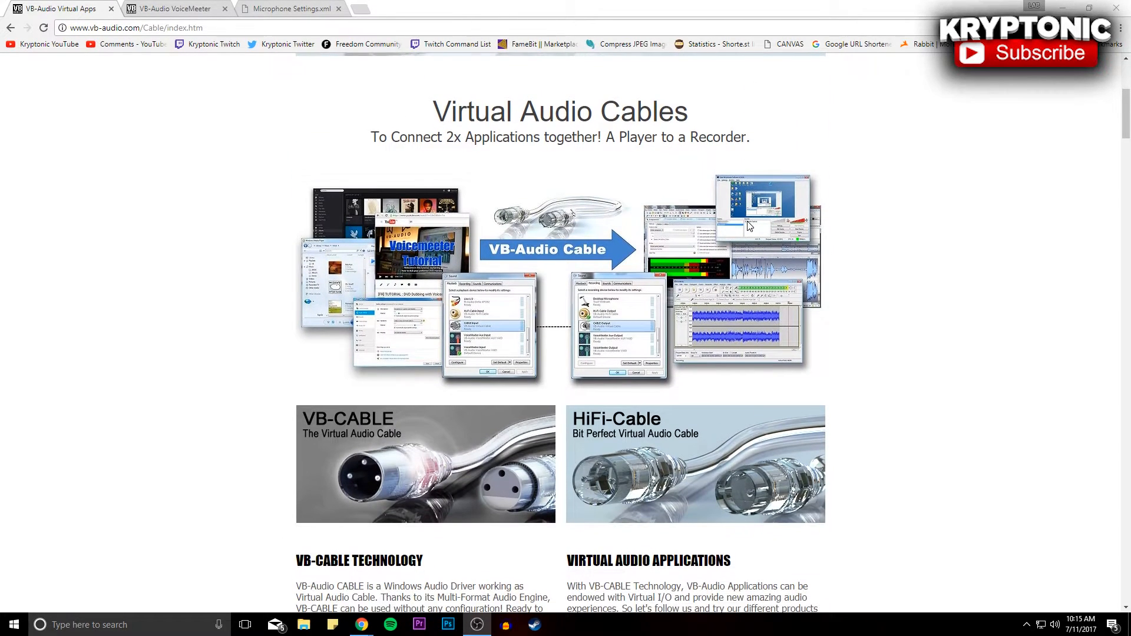
pyautogui.scroll(-3)
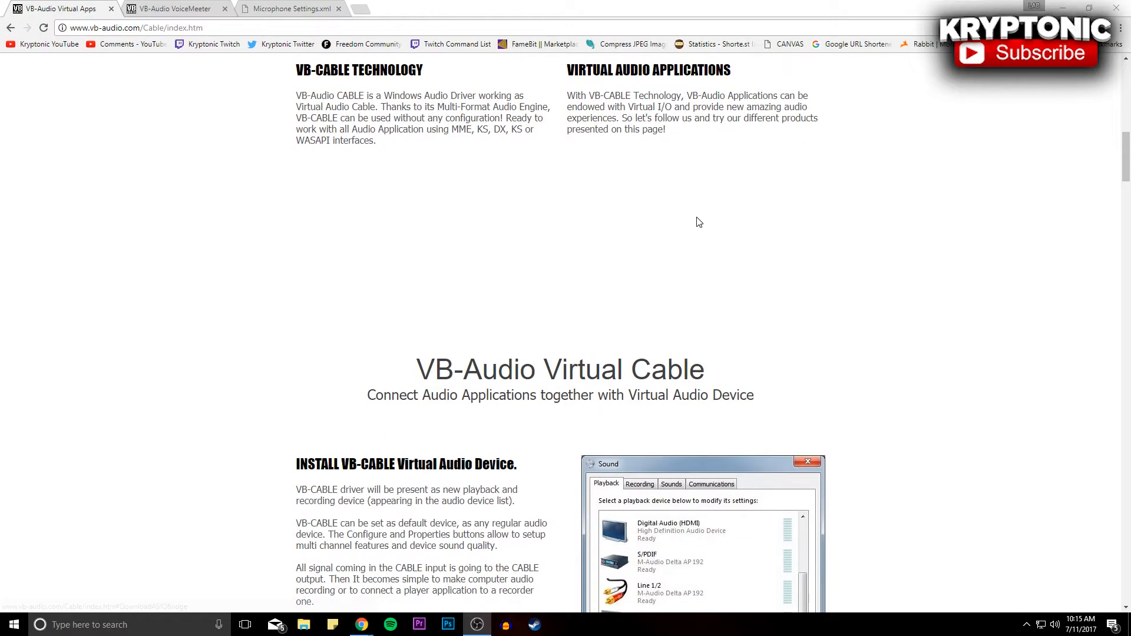
pyautogui.scroll(-3)
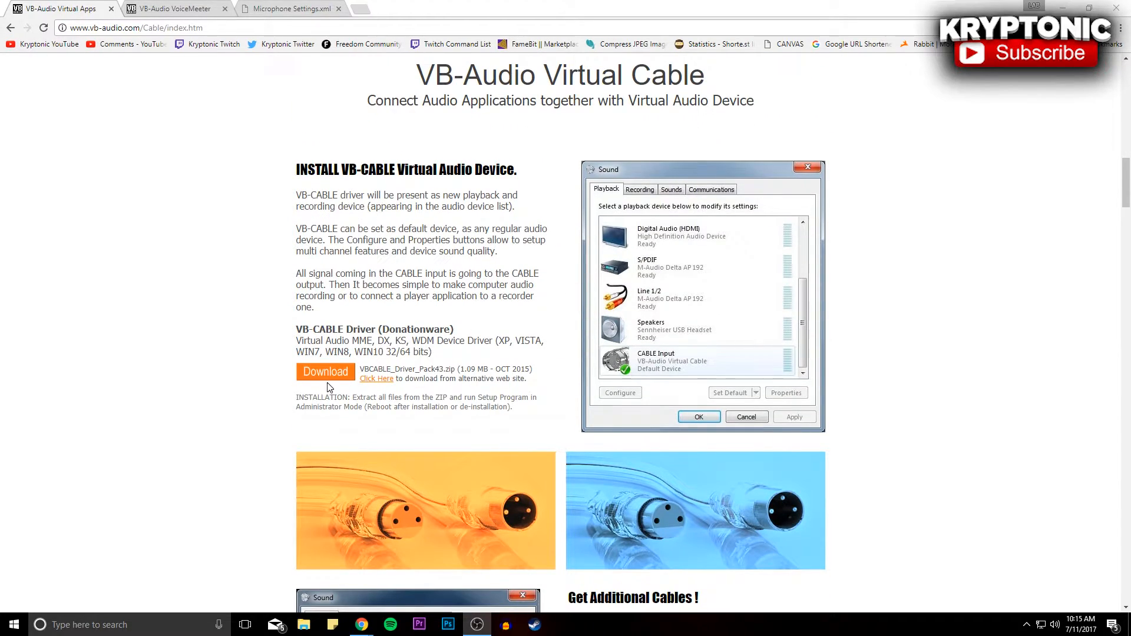
pyautogui.moveTo(326, 364)
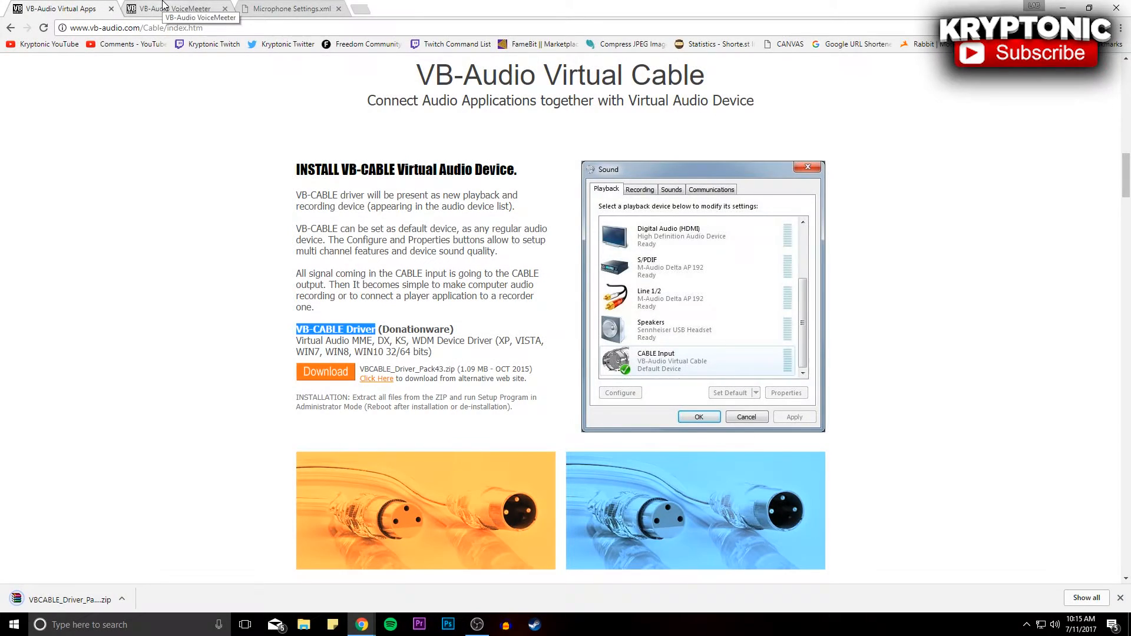
# Step: Download the Voicemeeter 1.0.5.4 ZIP package from the INSTALL VOICEMEETER section of its product page
pyautogui.click(173, 8)
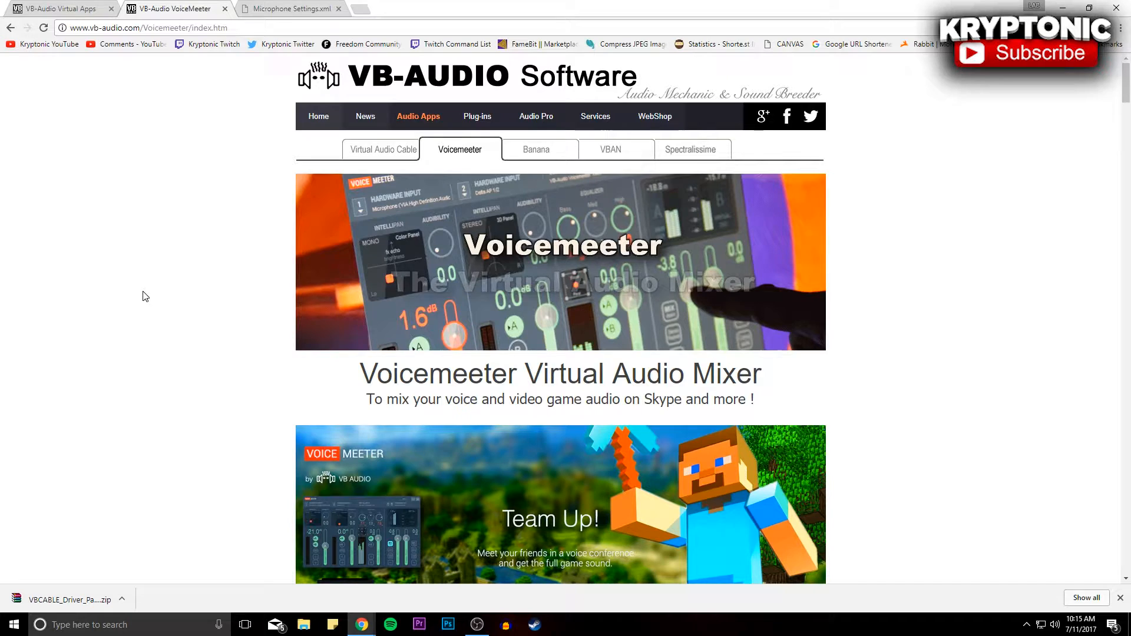
pyautogui.scroll(-3)
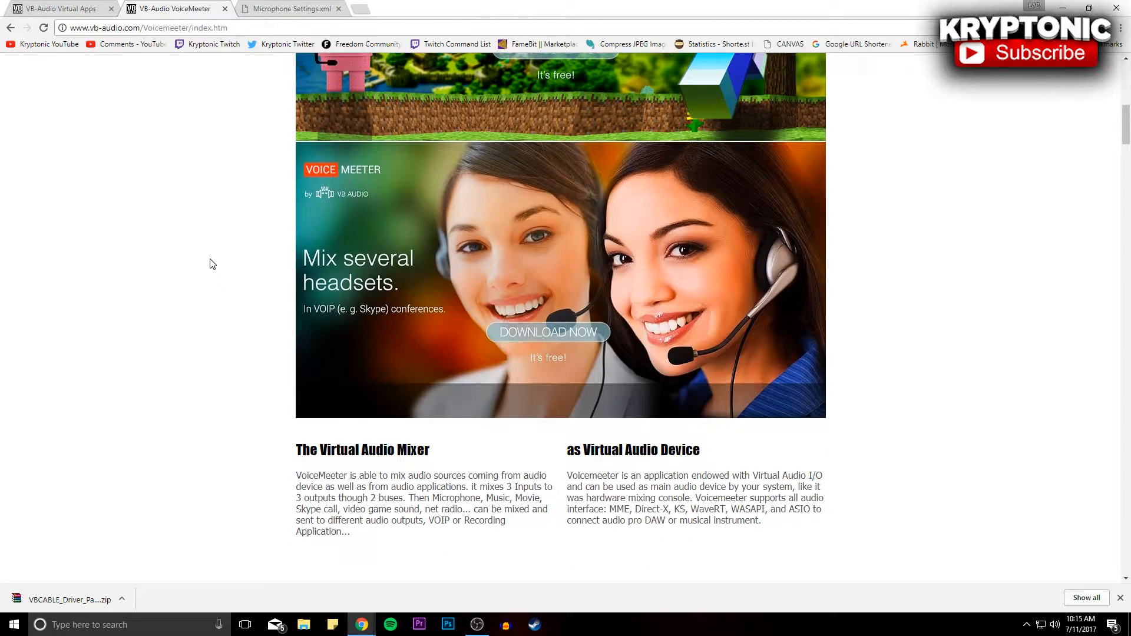
pyautogui.scroll(-3)
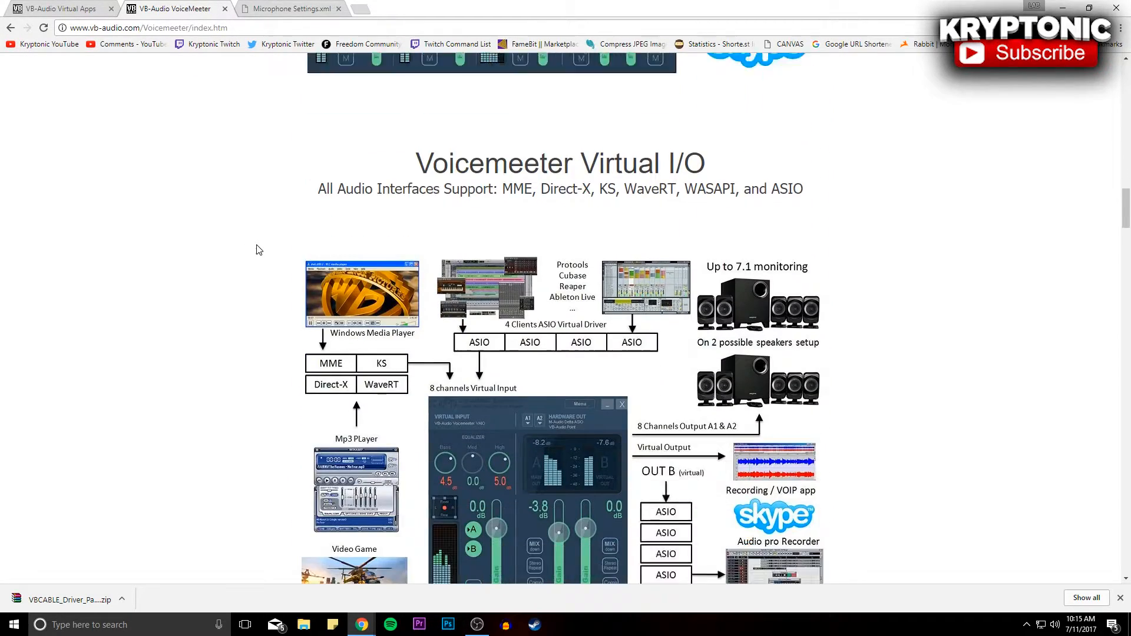
pyautogui.scroll(-3)
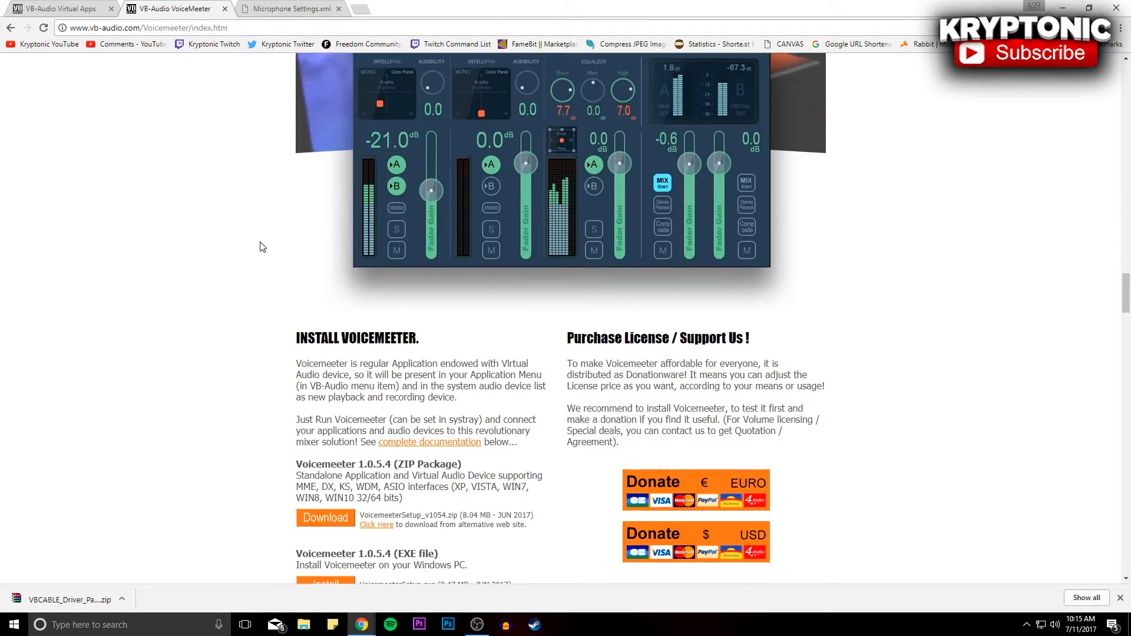
pyautogui.scroll(-3)
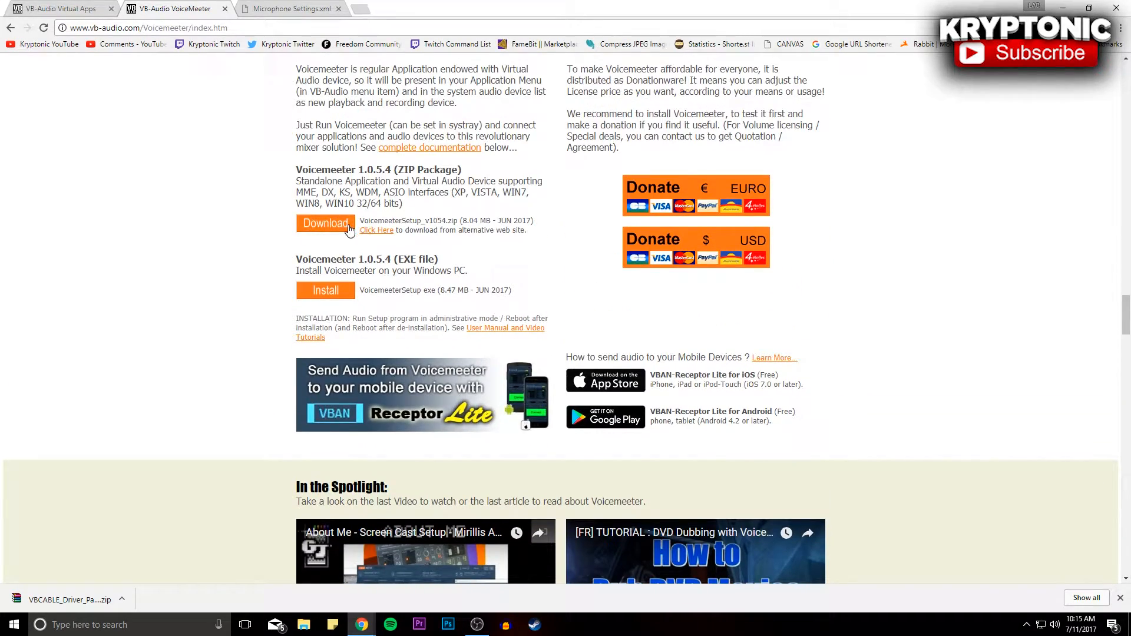
pyautogui.moveTo(294, 237)
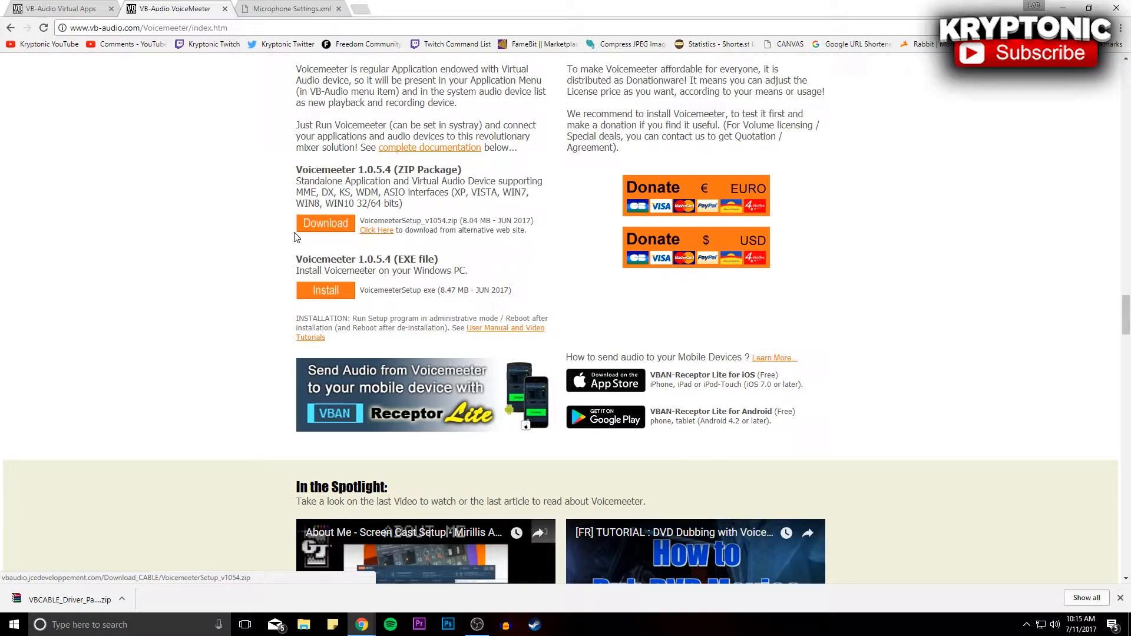
pyautogui.click(325, 222)
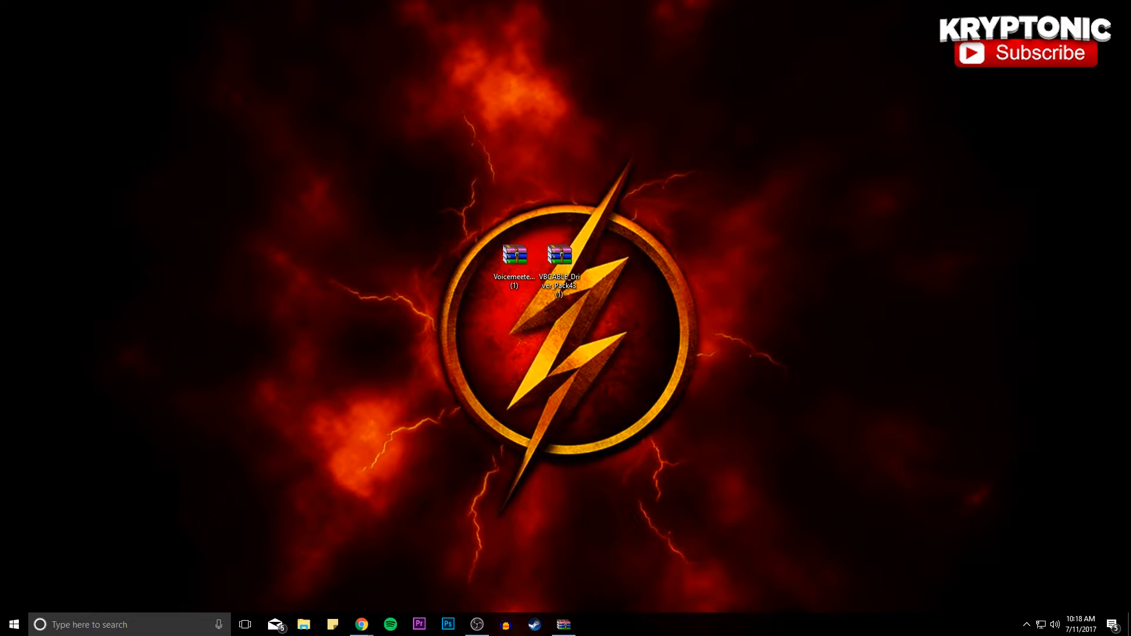
pyautogui.moveTo(723, 338)
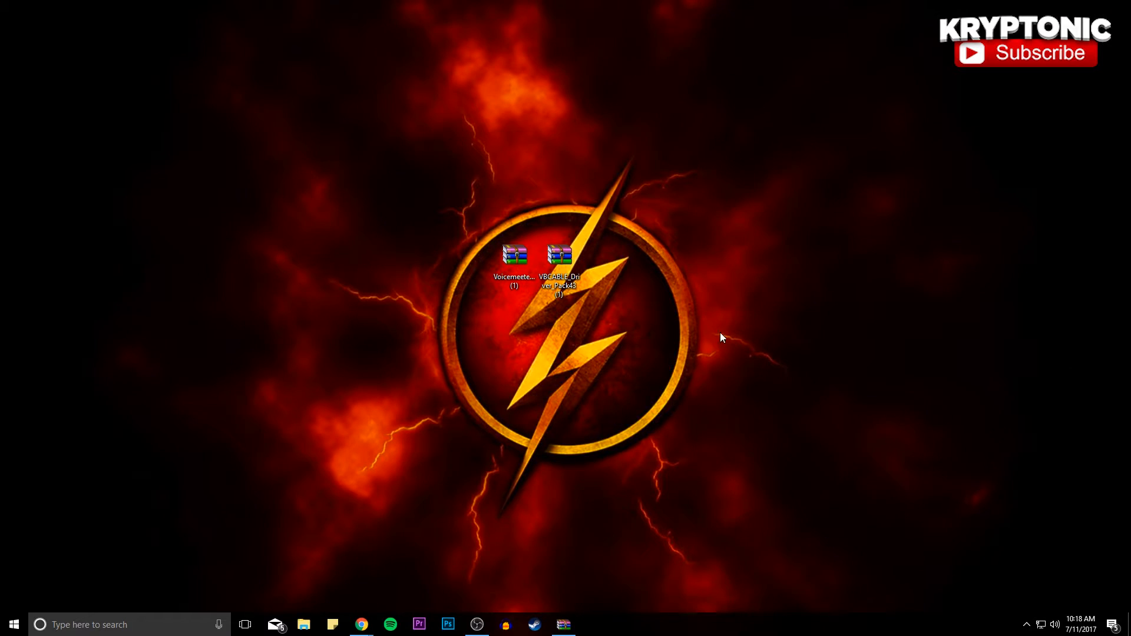
pyautogui.moveTo(473, 185)
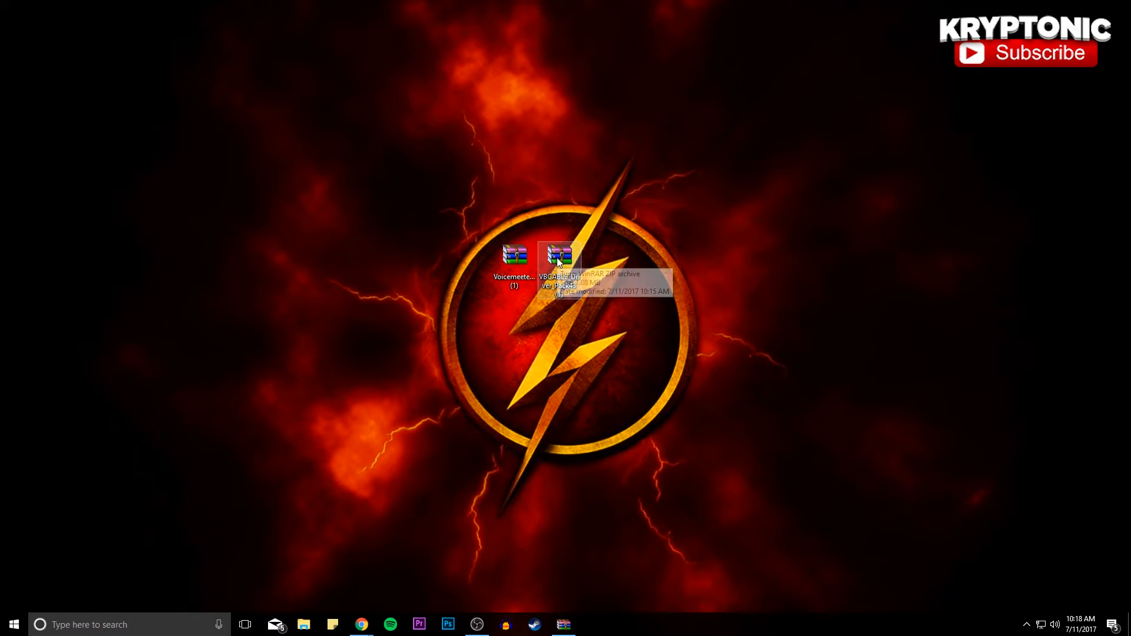
# Step: Extract the Voicemeeter archive into its own desktop folder and view the extracted VB-CABLE driver folder
pyautogui.rightClick(559, 255)
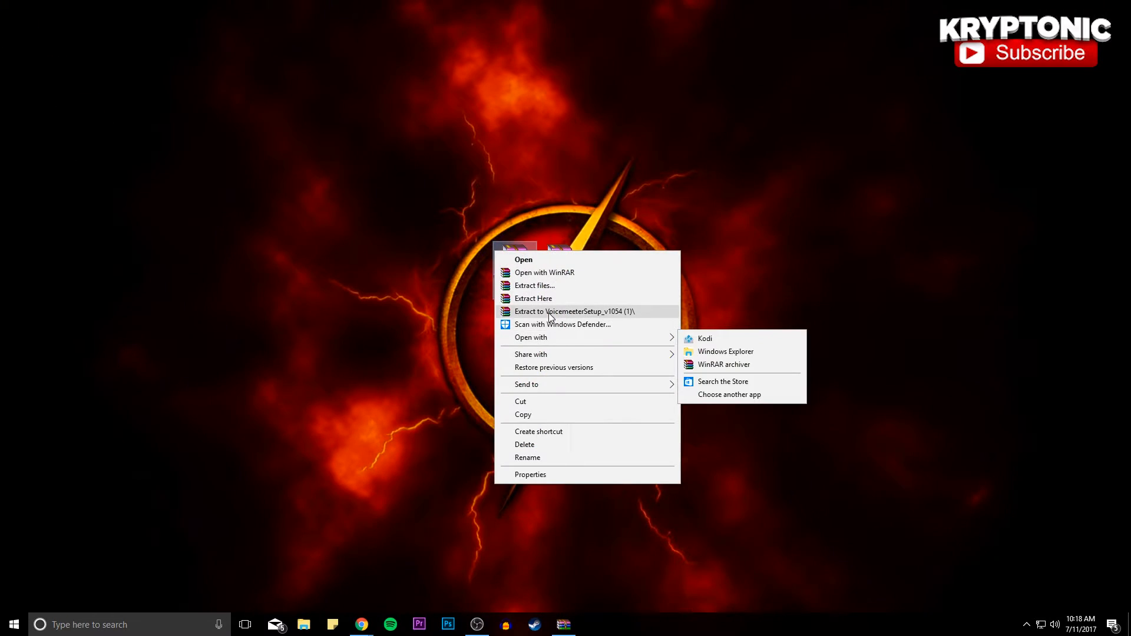
pyautogui.click(572, 311)
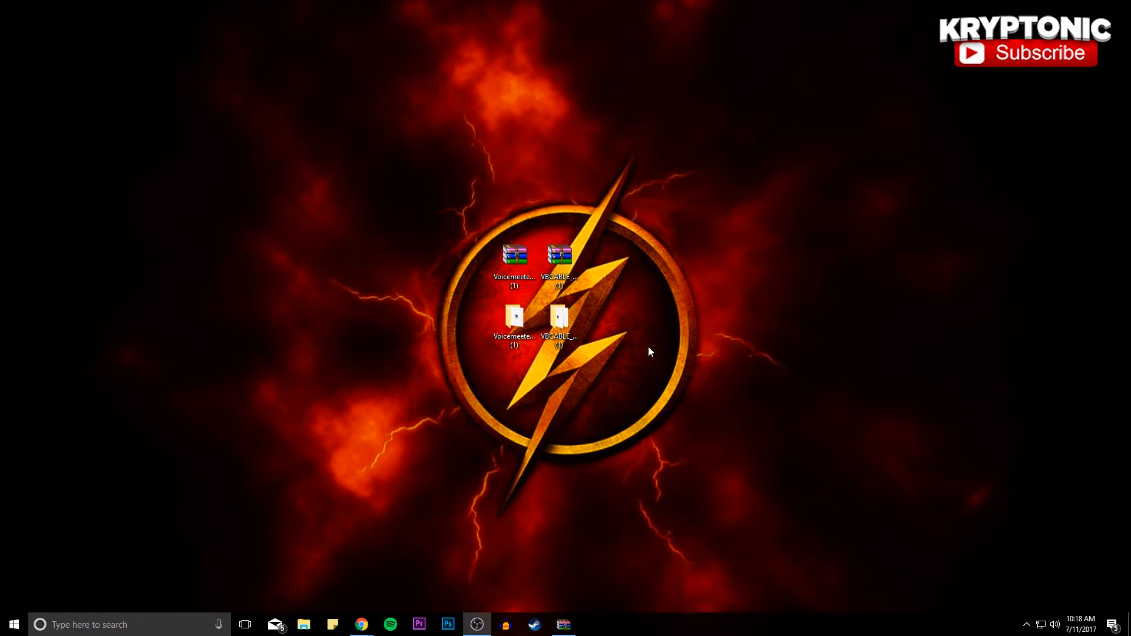
pyautogui.moveTo(559, 320)
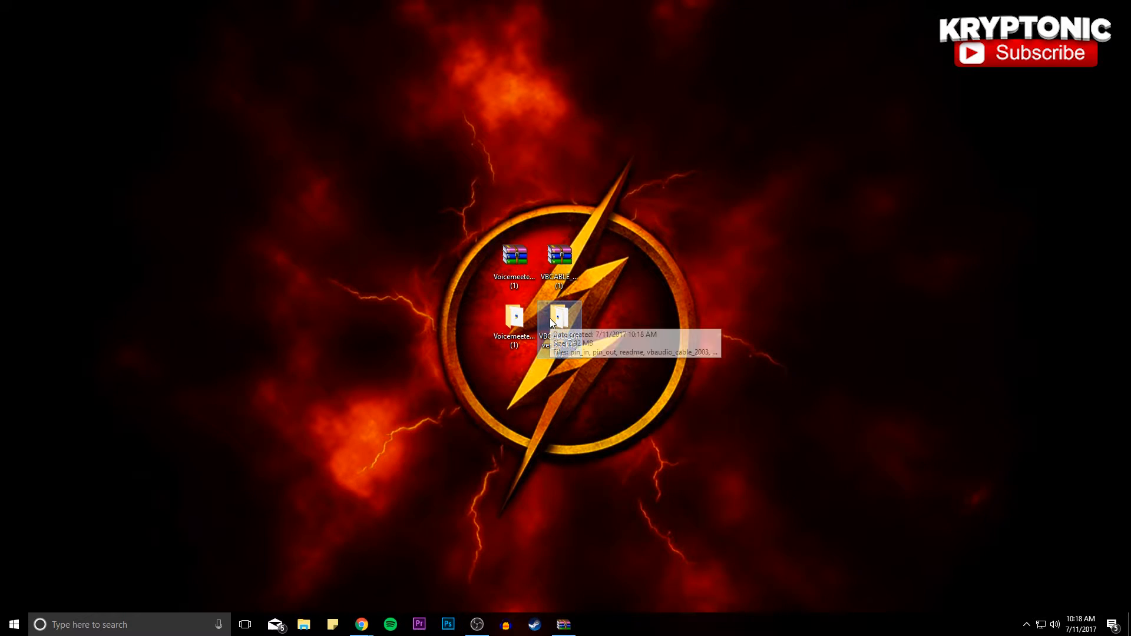
pyautogui.doubleClick(558, 317)
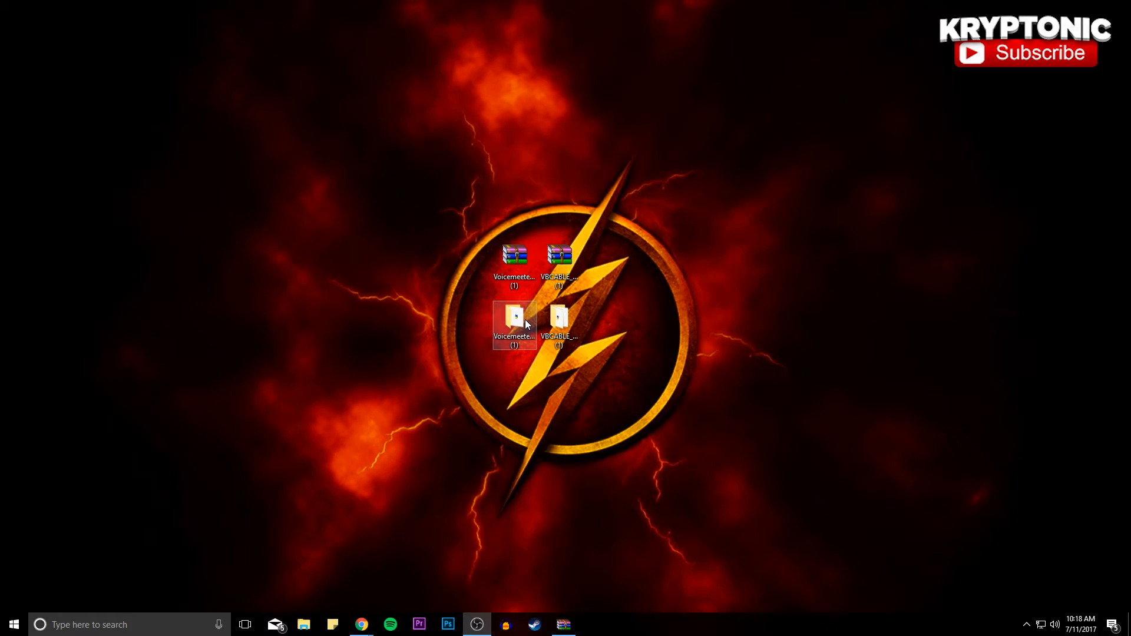
# Step: Launch the Voicemeeter setup and close the installer without removing the existing installation
pyautogui.doubleClick(514, 325)
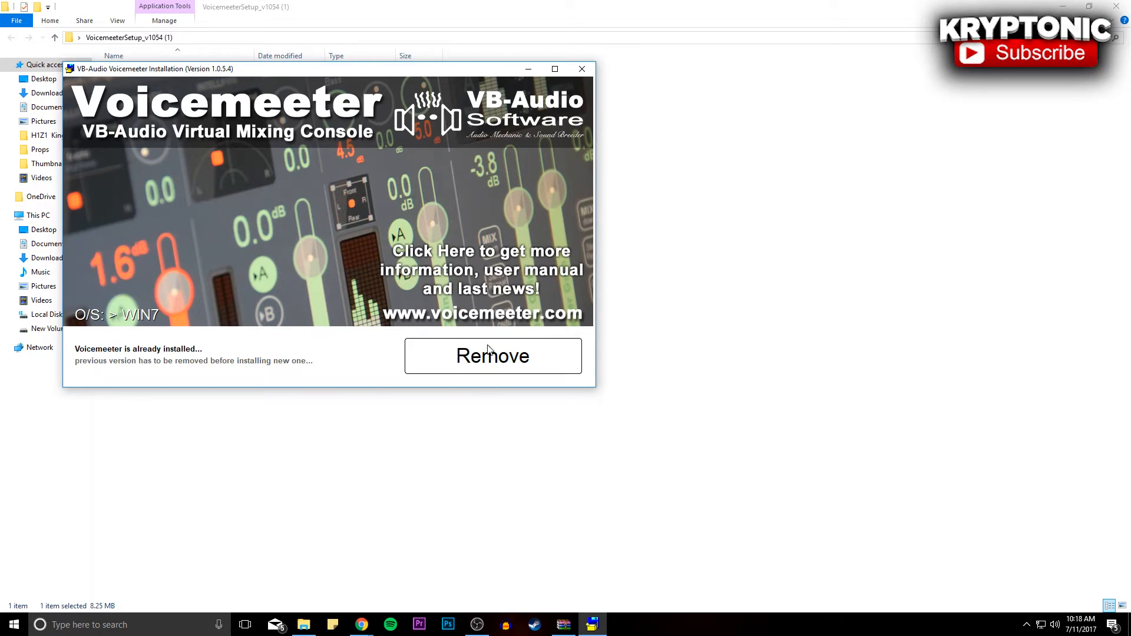
pyautogui.moveTo(468, 375)
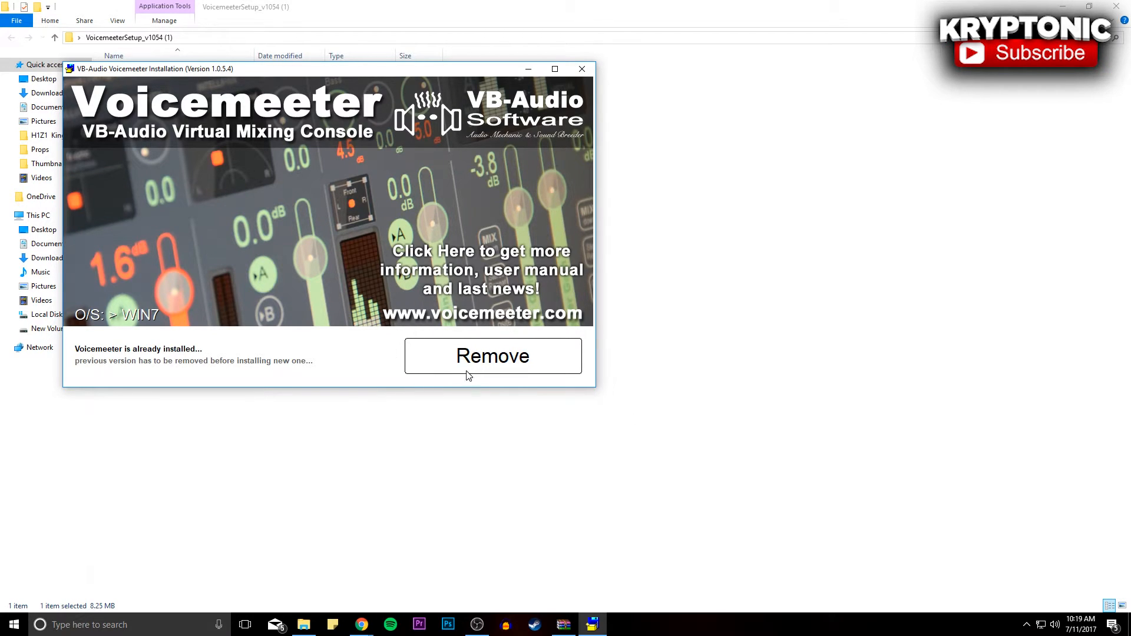
pyautogui.moveTo(576, 381)
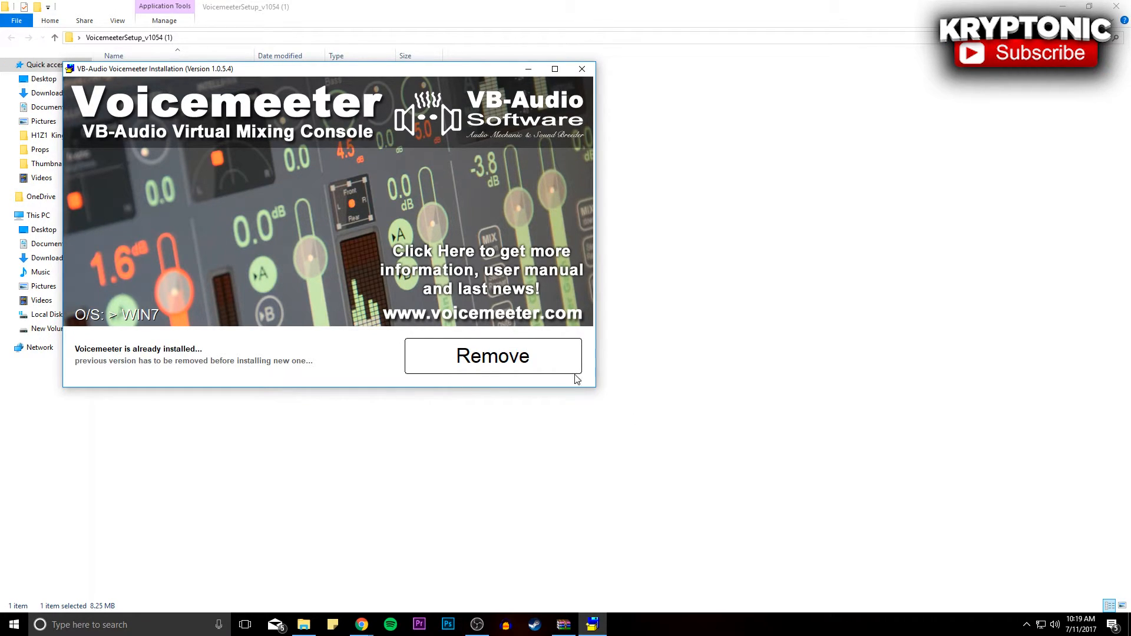
pyautogui.moveTo(518, 343)
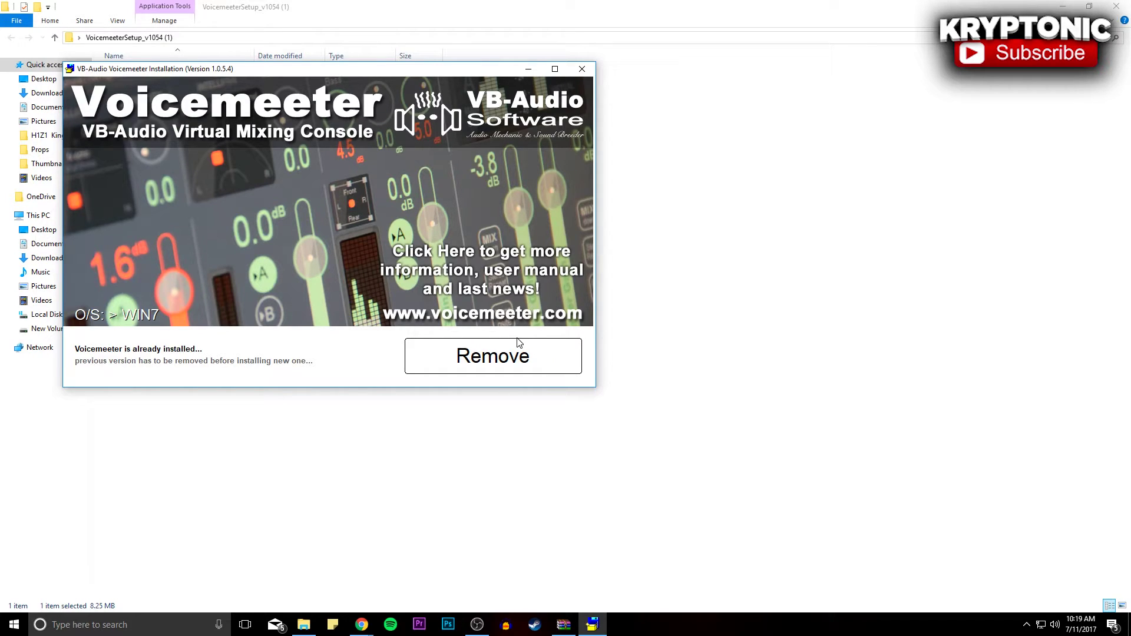
pyautogui.moveTo(489, 319)
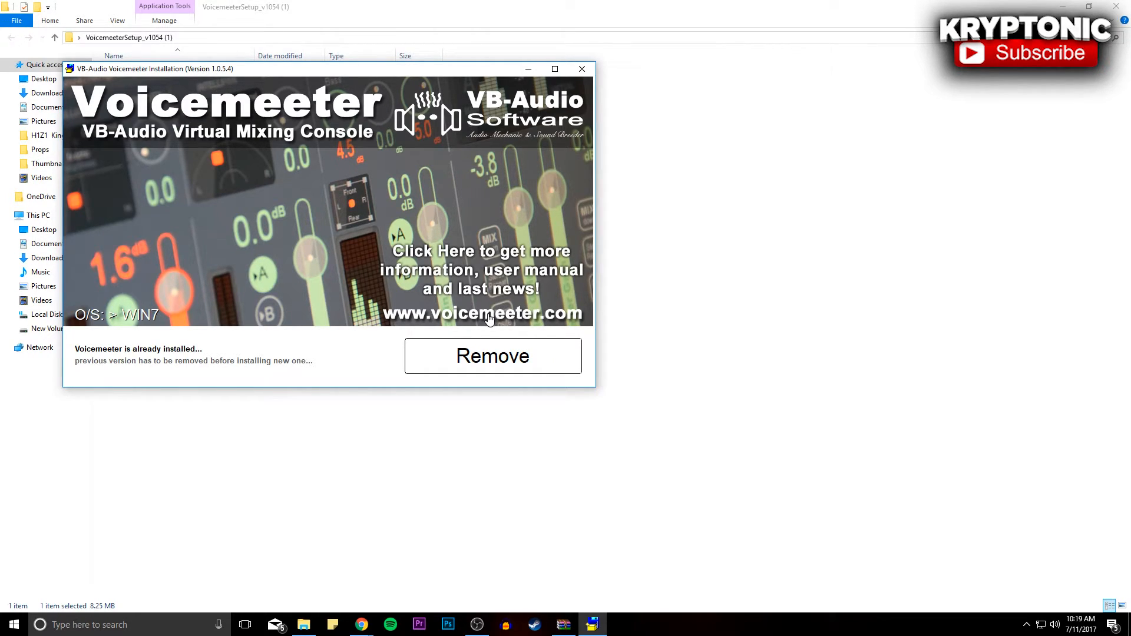
pyautogui.moveTo(475, 331)
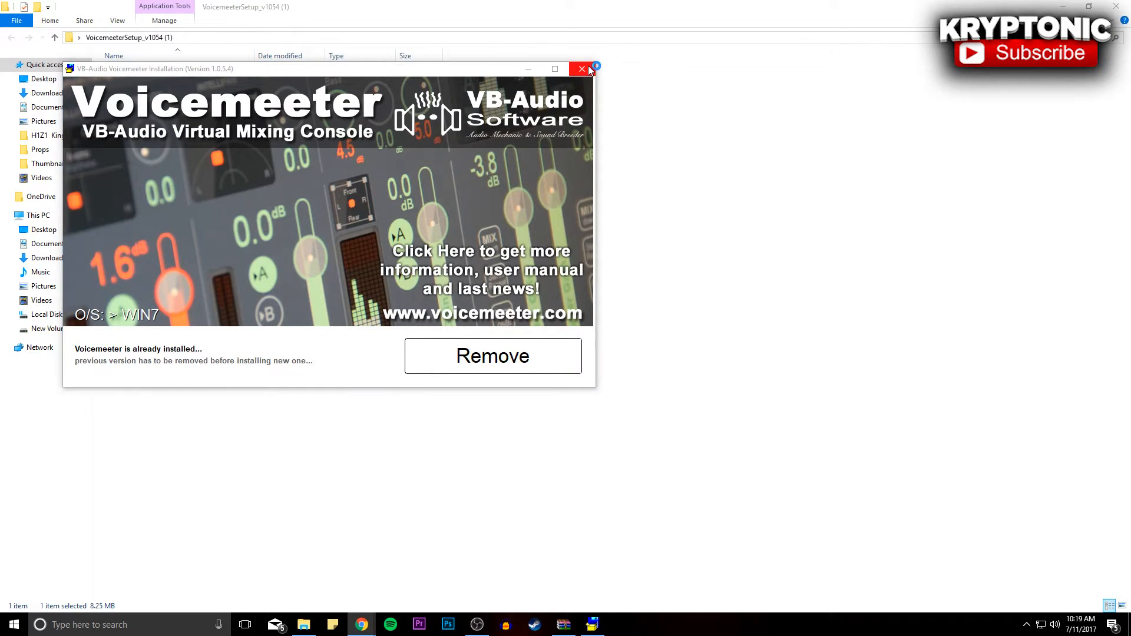
pyautogui.click(581, 68)
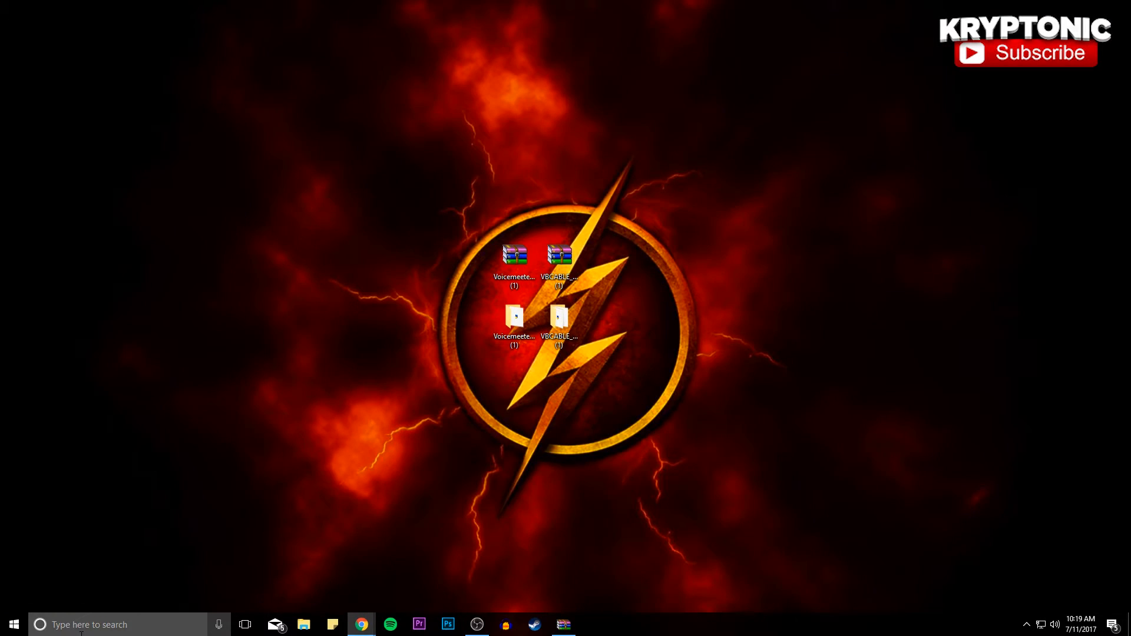
# Step: Bring up the running Voicemeeter mixing console from the hidden system tray icons
pyautogui.write('voicemeeter')
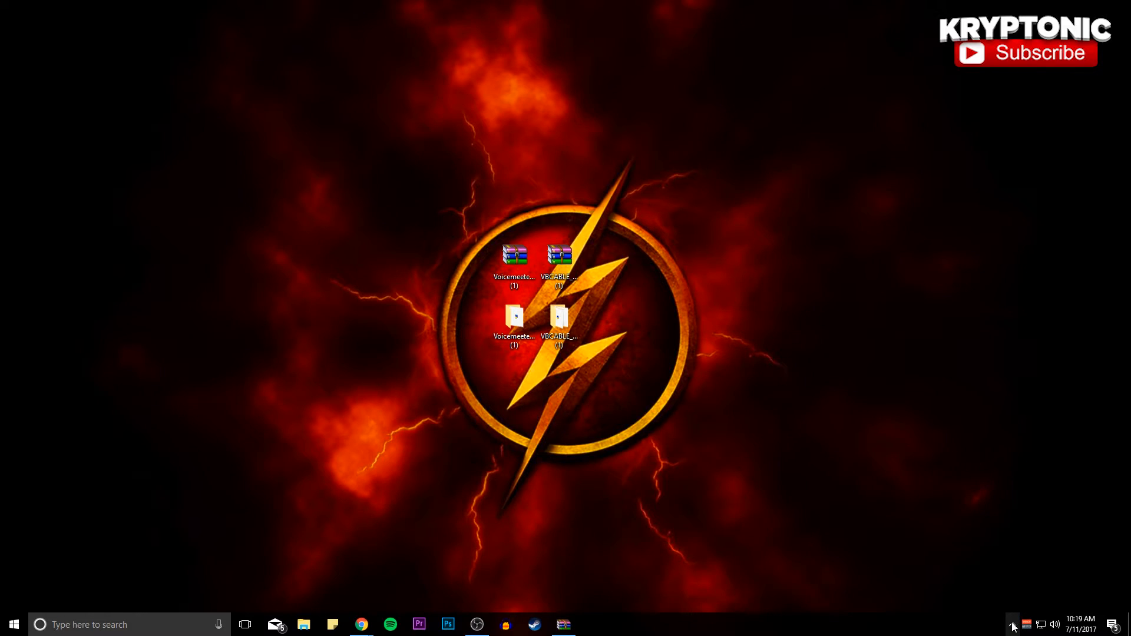
pyautogui.click(1013, 625)
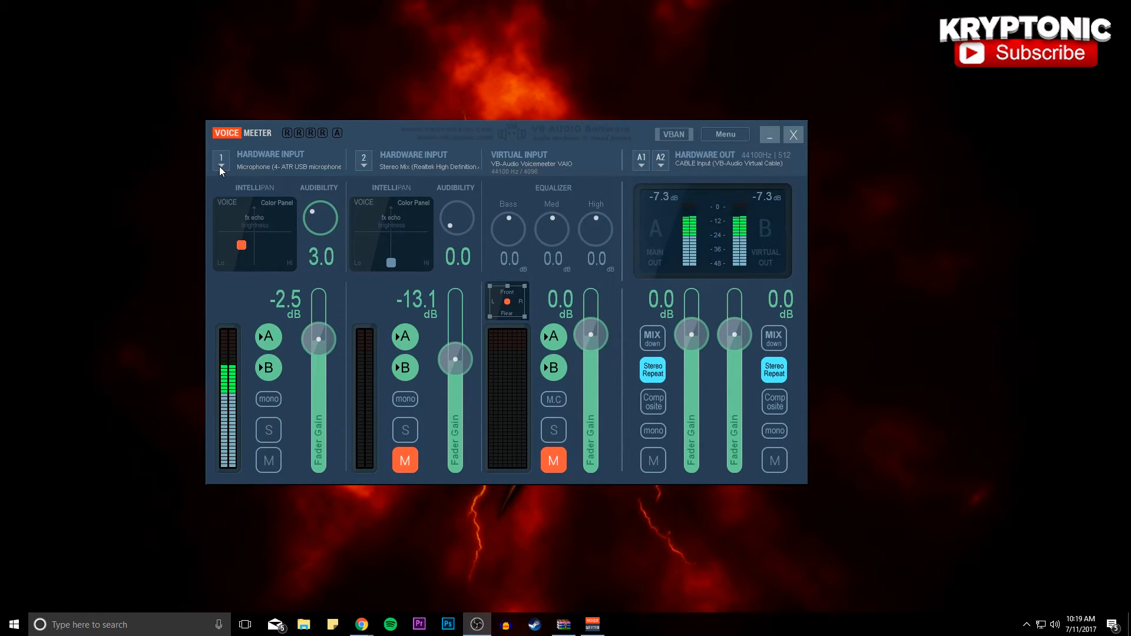
# Step: List the available devices for hardware input 1 to pick the WDM ATR USB microphone
pyautogui.click(221, 170)
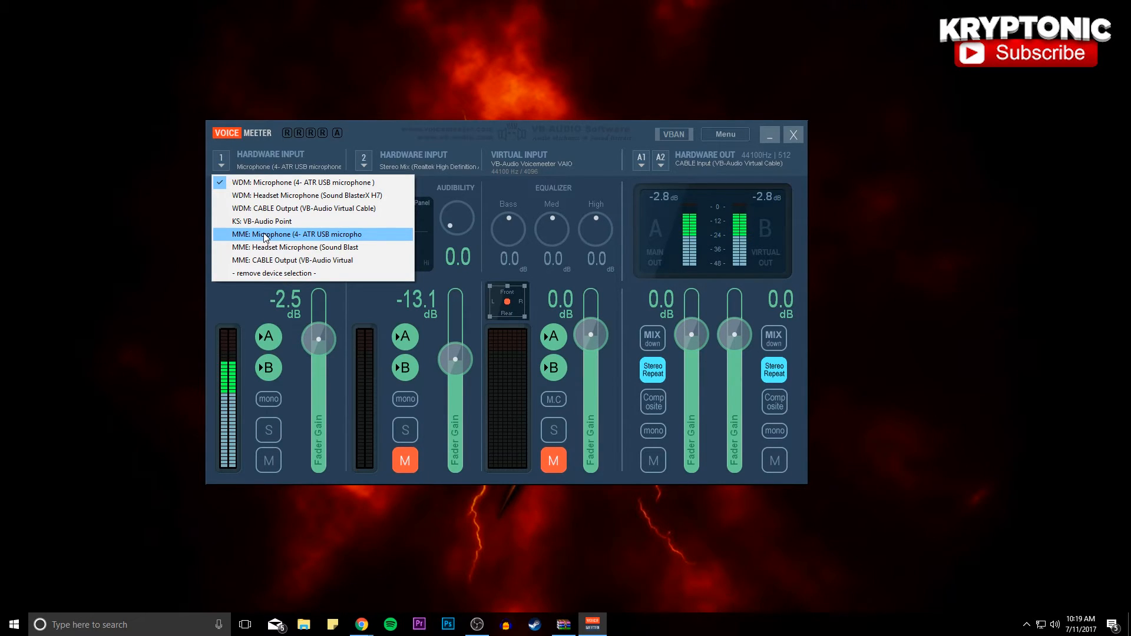
pyautogui.moveTo(303, 182)
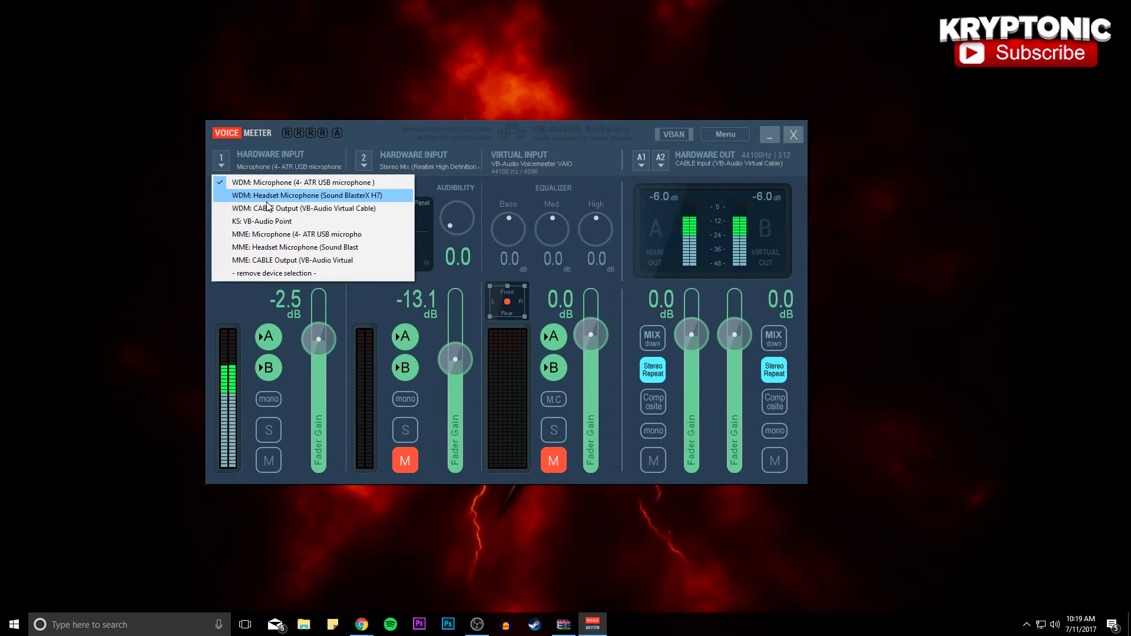
pyautogui.moveTo(310, 181)
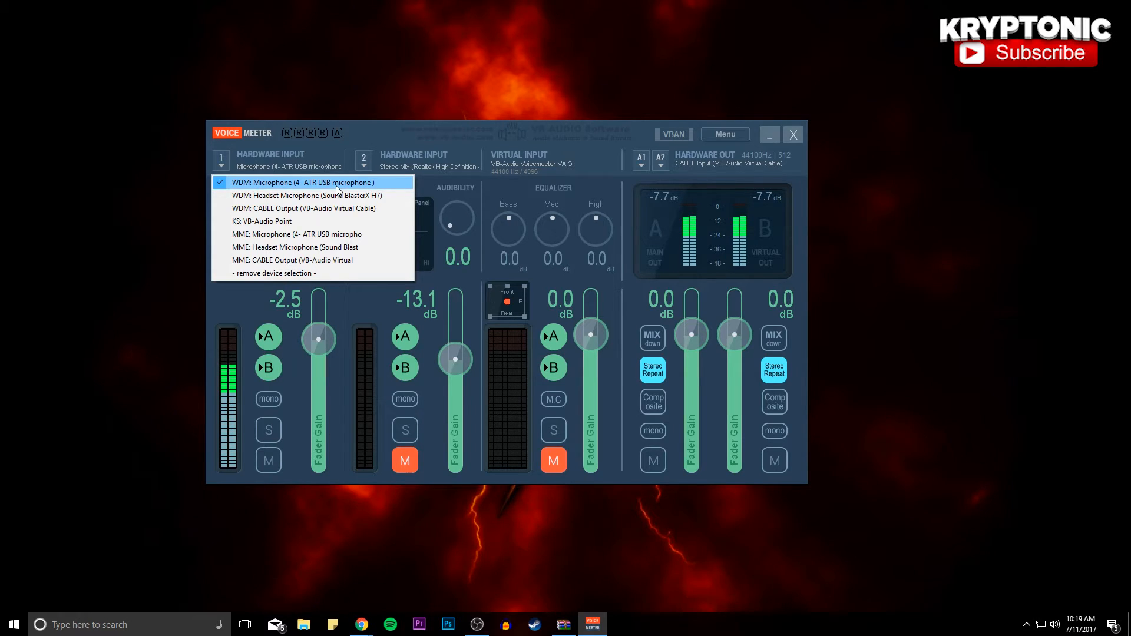
pyautogui.moveTo(417, 285)
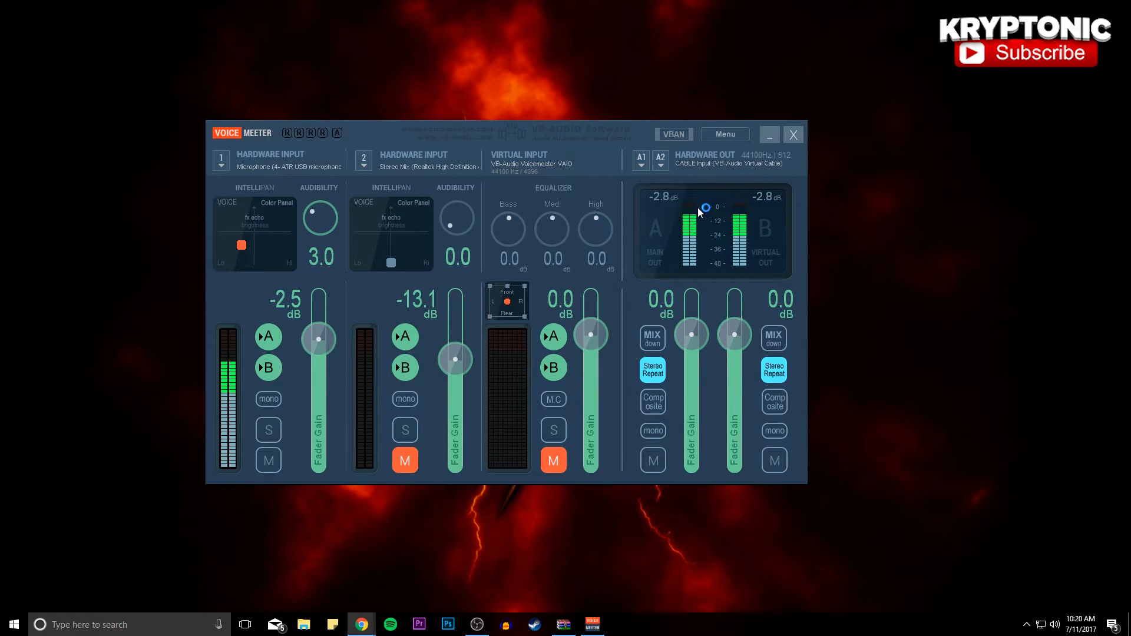
pyautogui.click(724, 134)
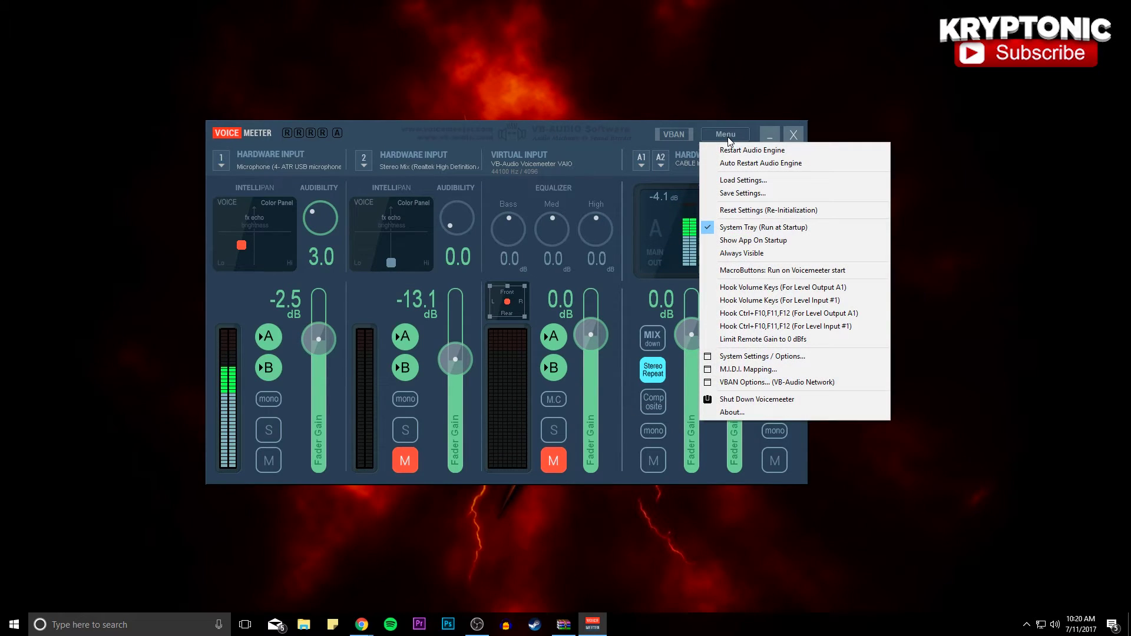
pyautogui.moveTo(742, 179)
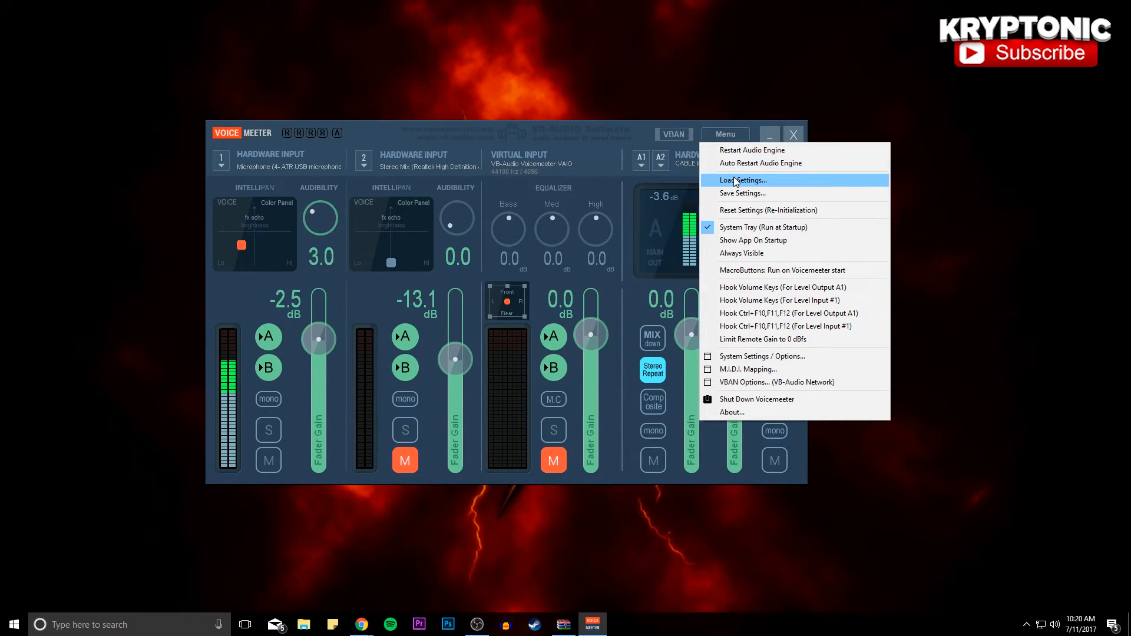
pyautogui.click(742, 179)
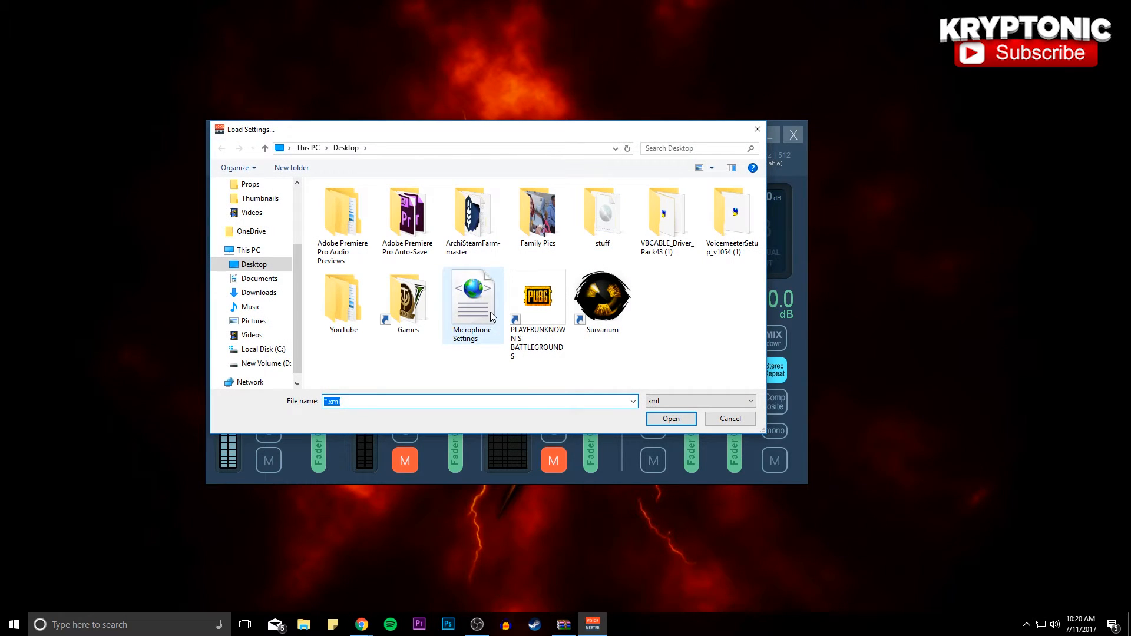
pyautogui.moveTo(479, 309)
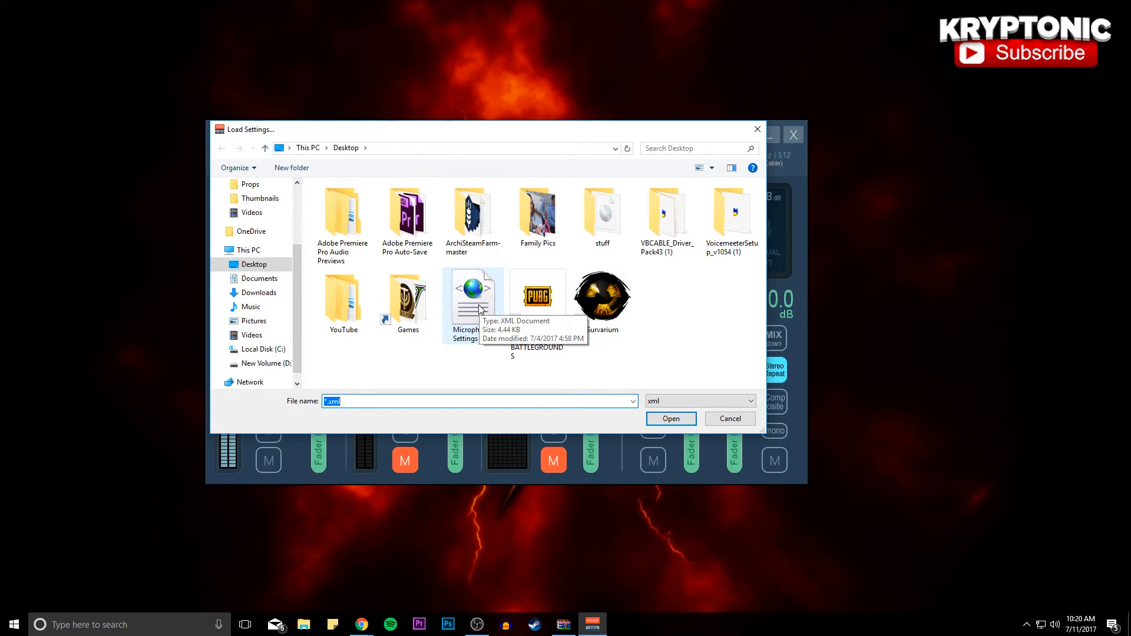
pyautogui.moveTo(480, 327)
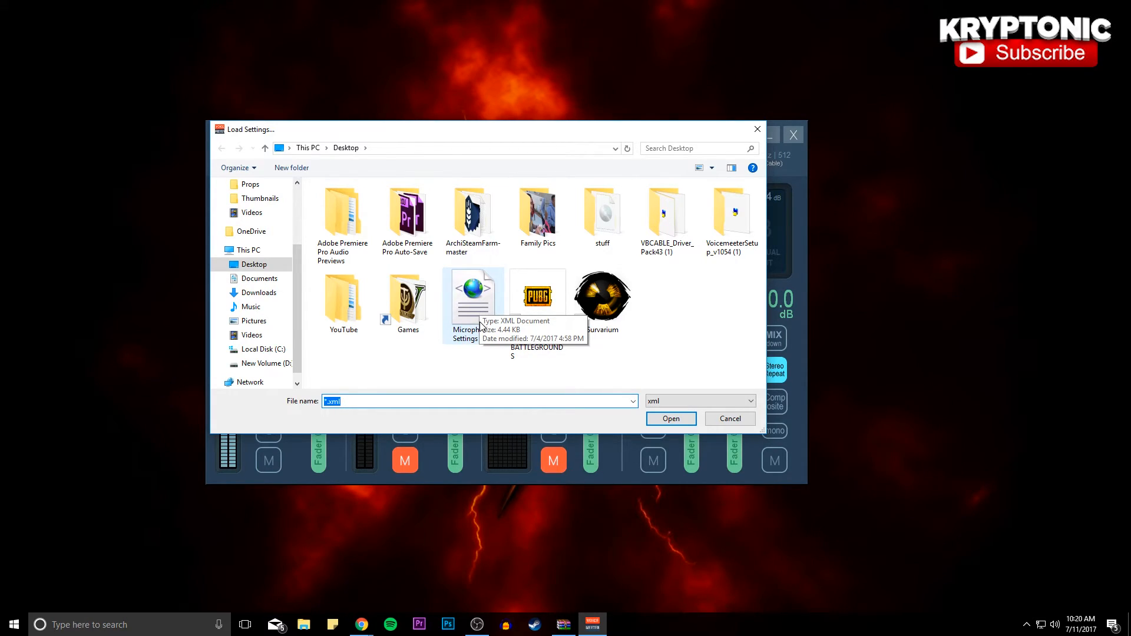
pyautogui.click(471, 289)
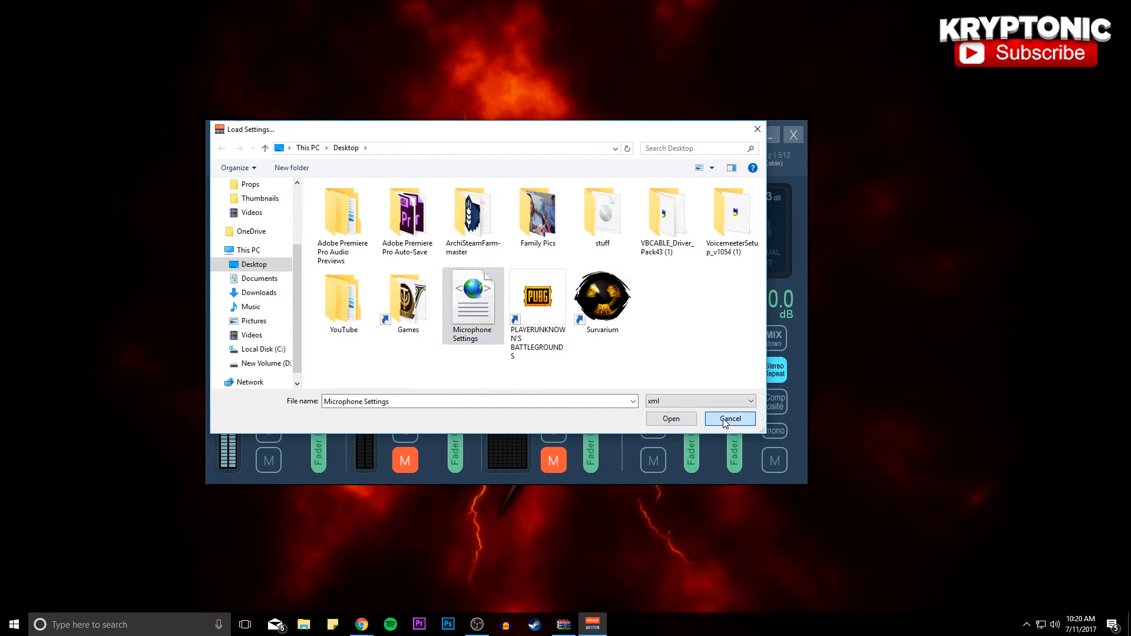
pyautogui.click(728, 419)
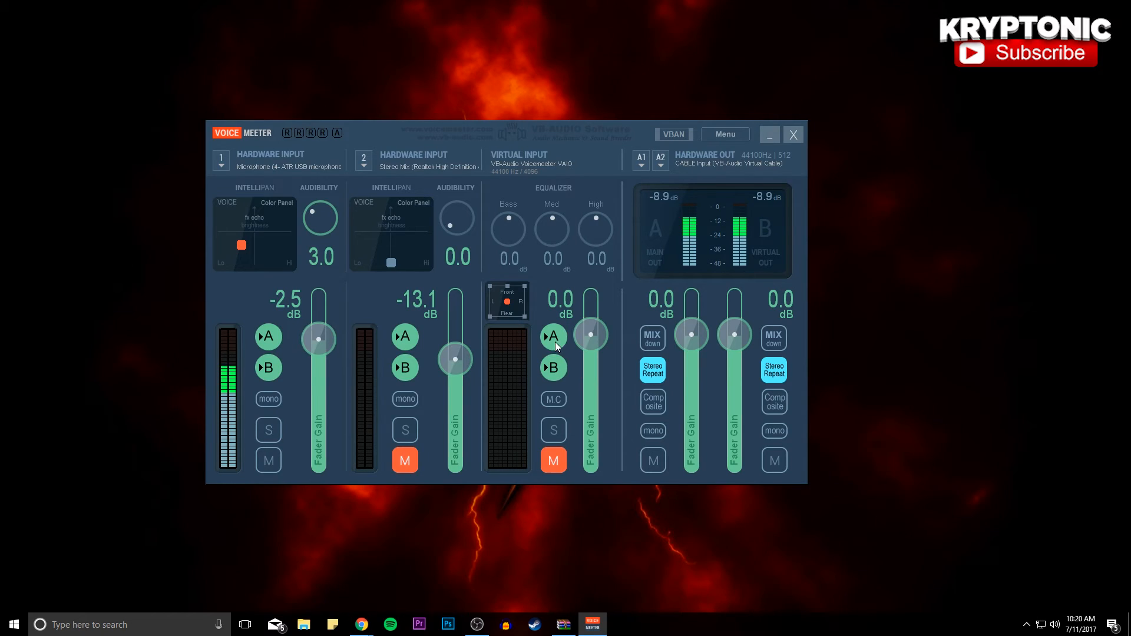
pyautogui.moveTo(542, 311)
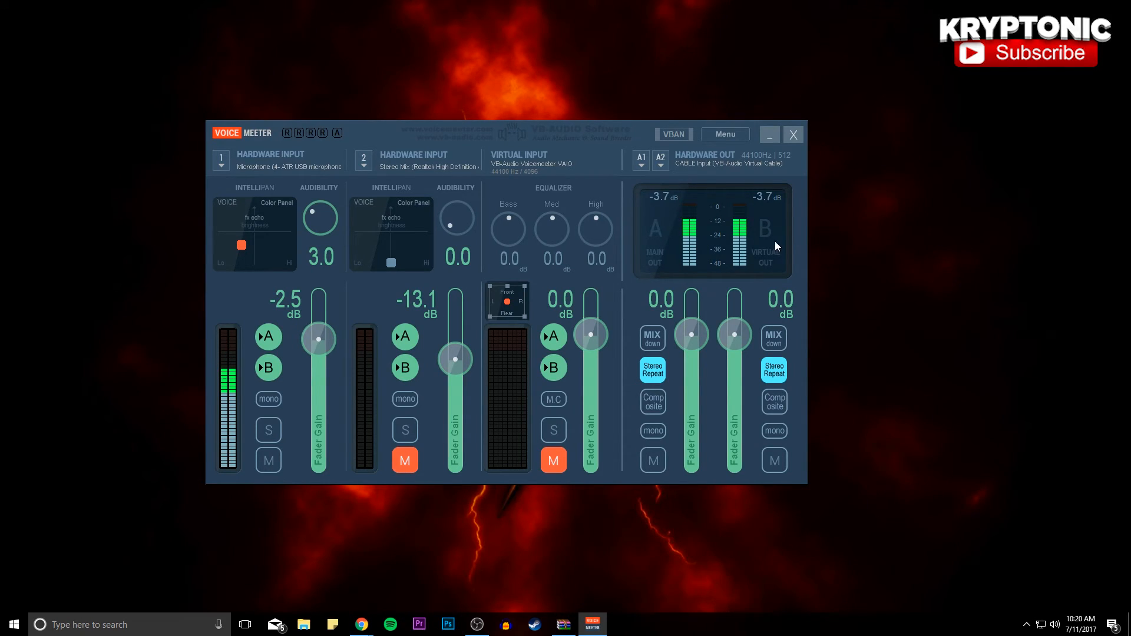
pyautogui.moveTo(764, 247)
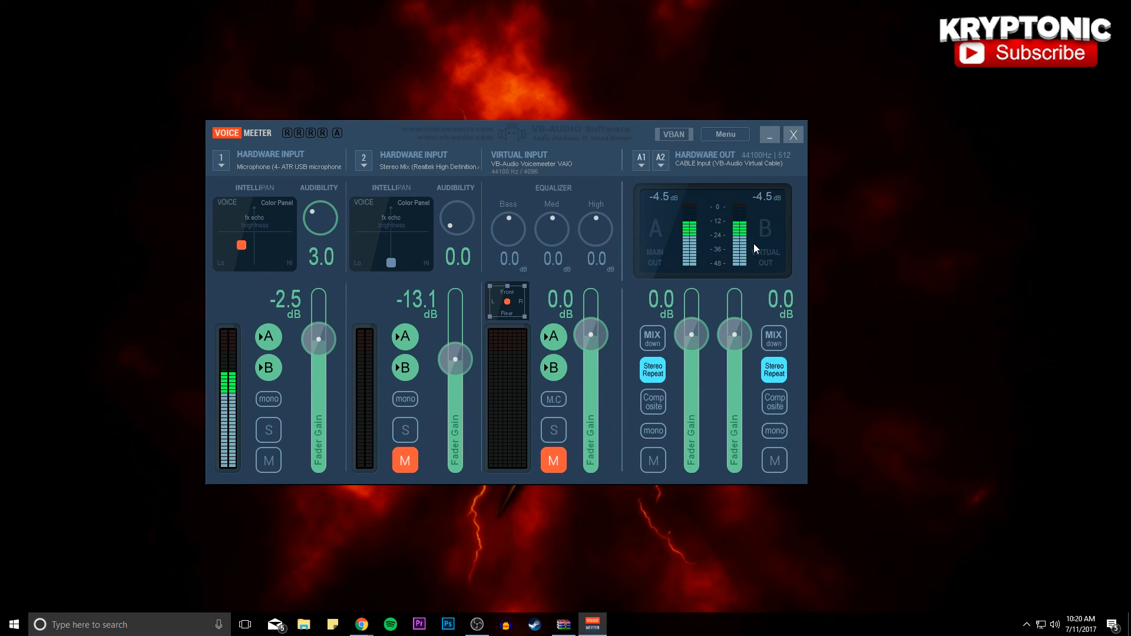
pyautogui.moveTo(542, 311)
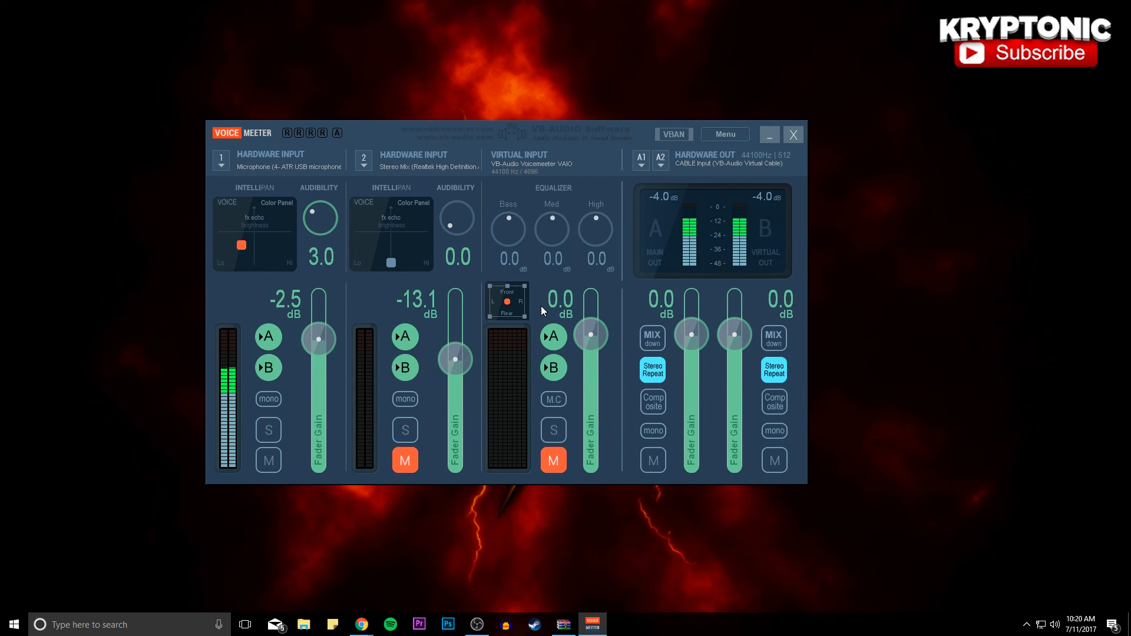